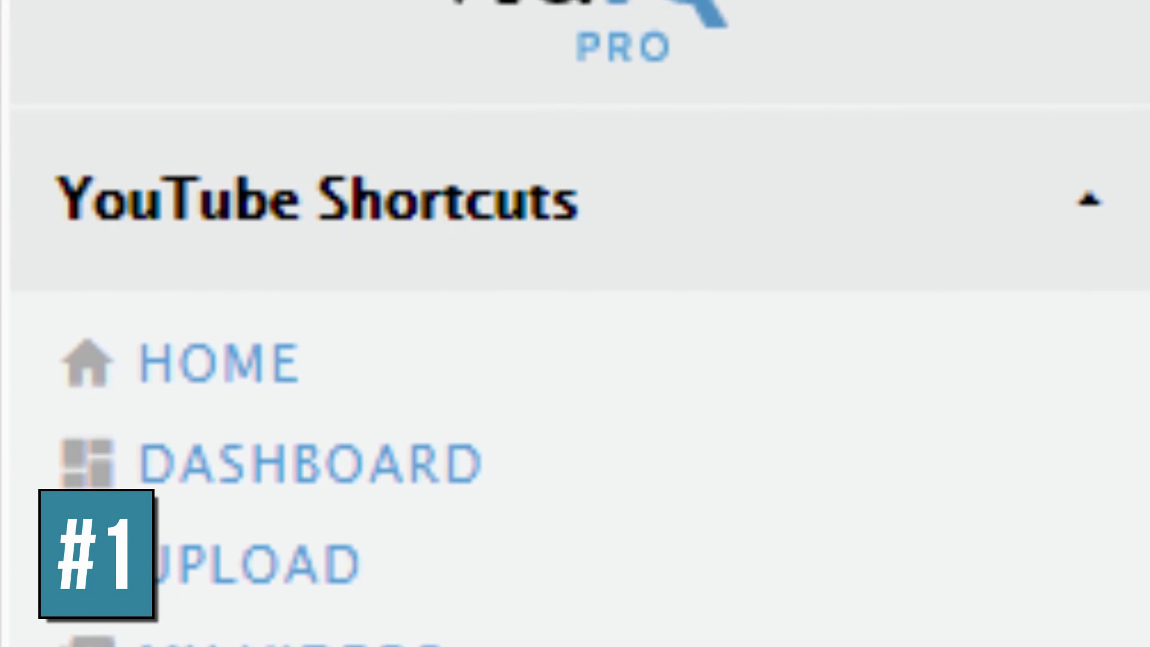
Go to the channel's uploaded videos list from the vidIQ shortcuts panel.
scroll(down, 3)
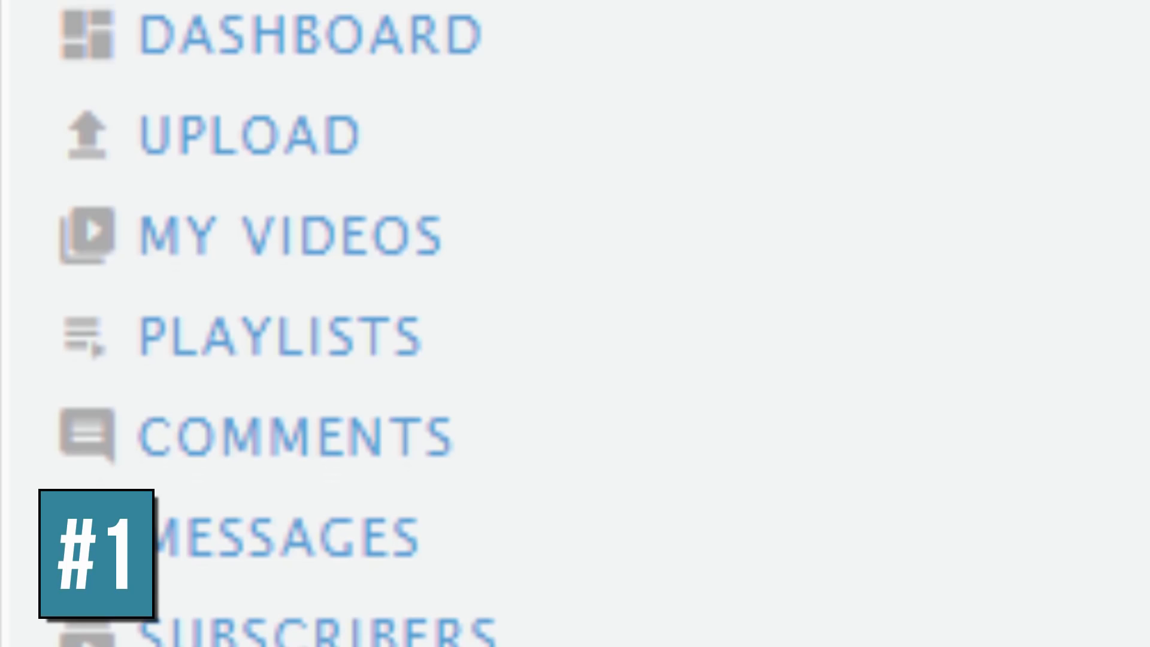
scroll(down, 3)
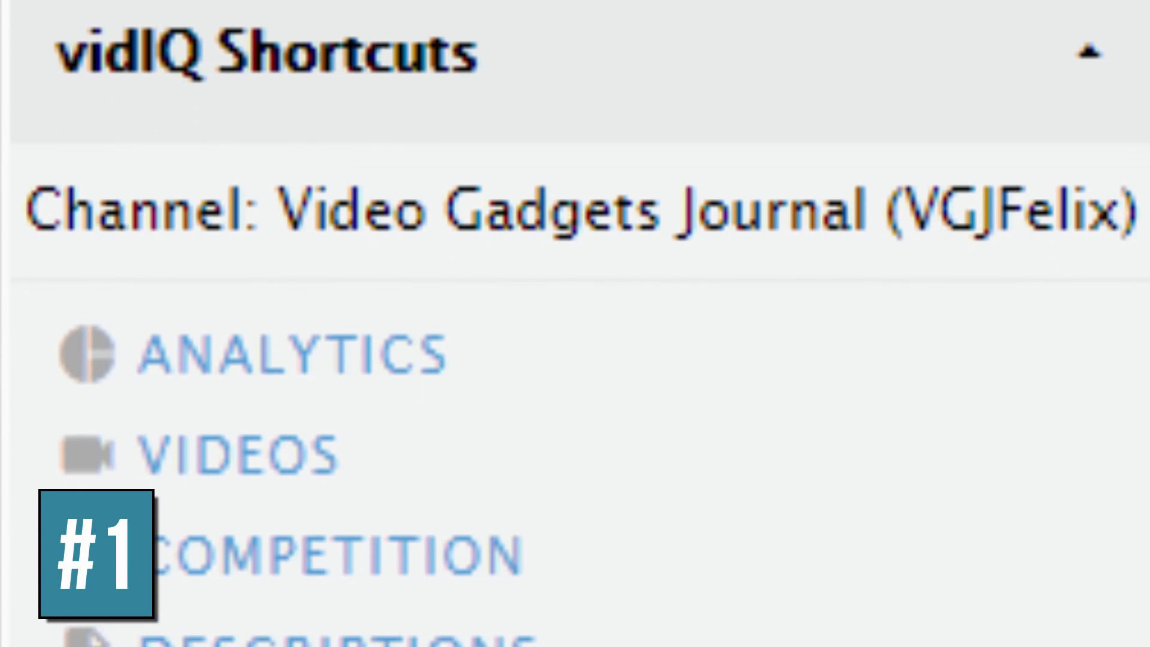
scroll(down, 3)
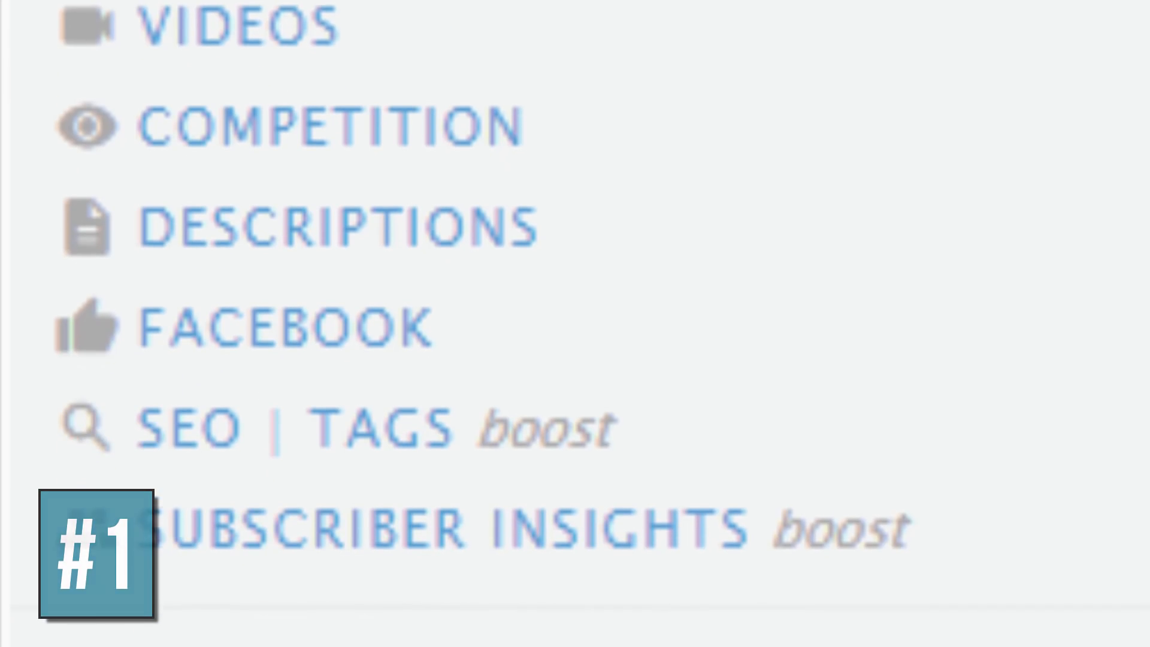
click(1120, 27)
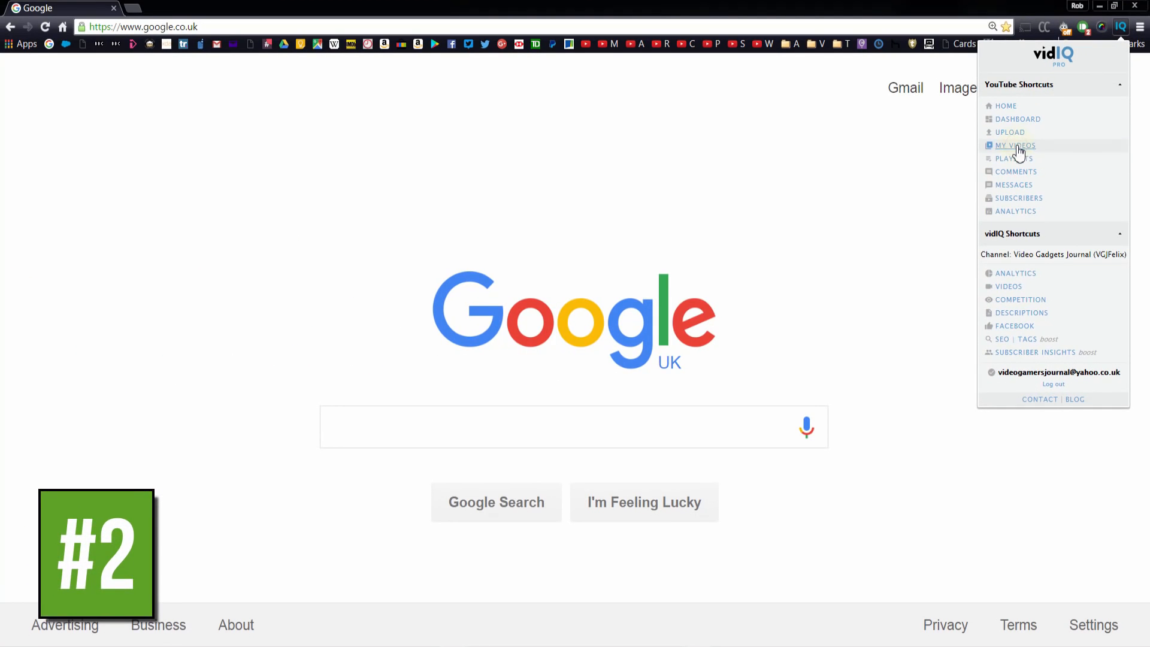
click(1013, 145)
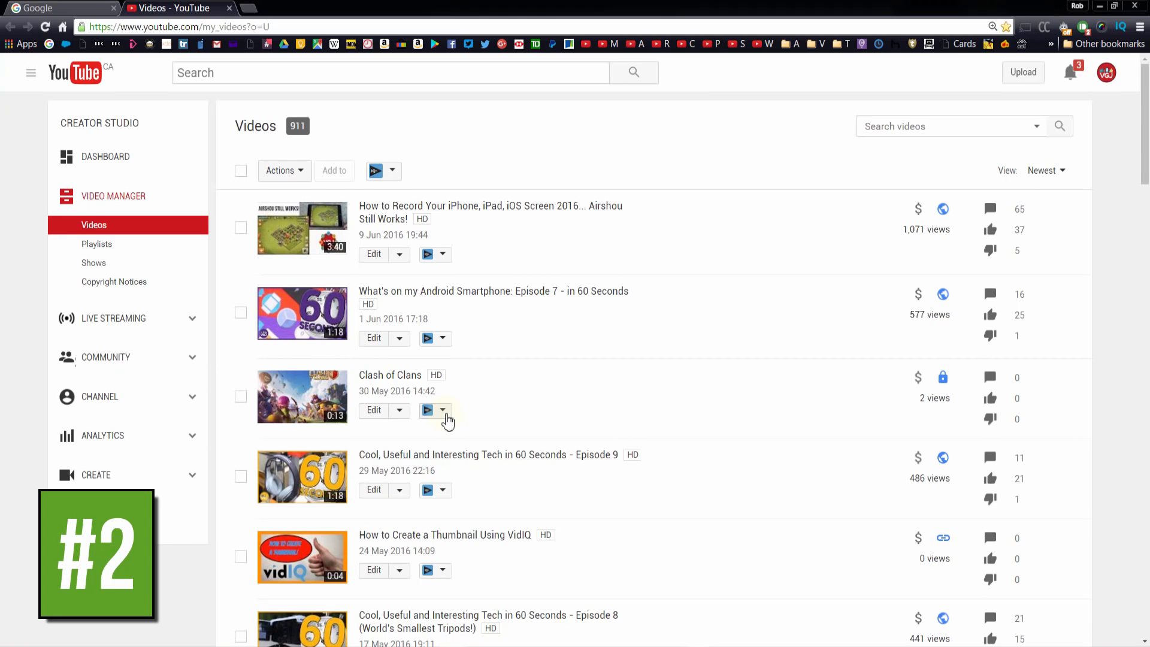
Preview featuring the Clash of Clans video with a message beginning 'Want m', then close it.
click(443, 409)
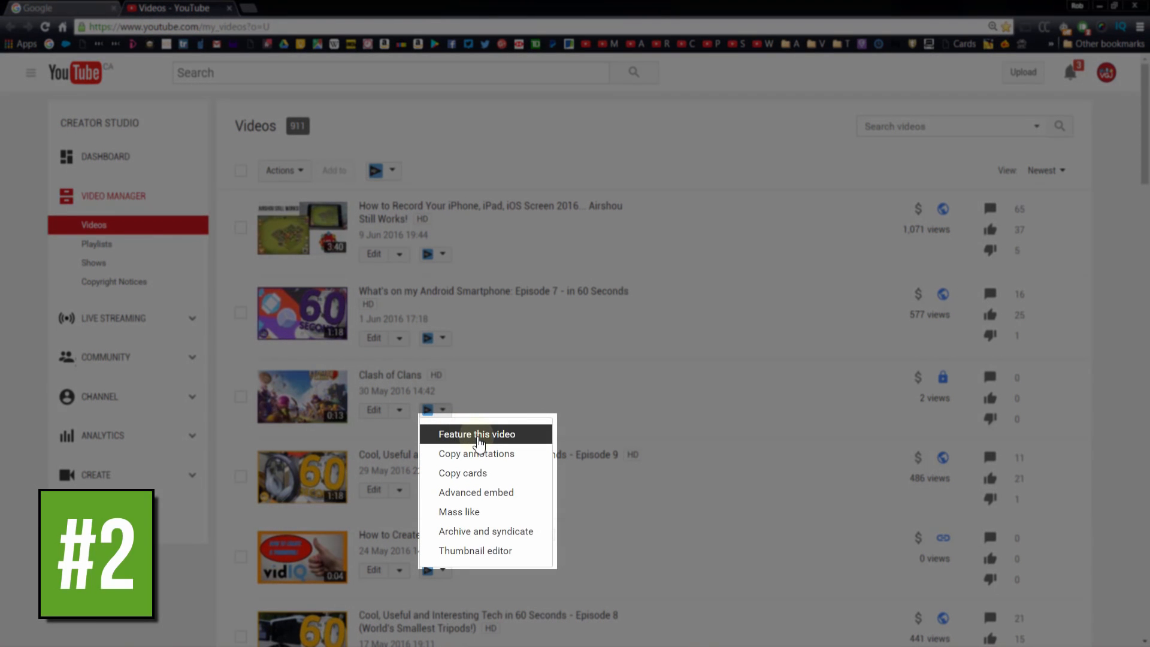
click(475, 434)
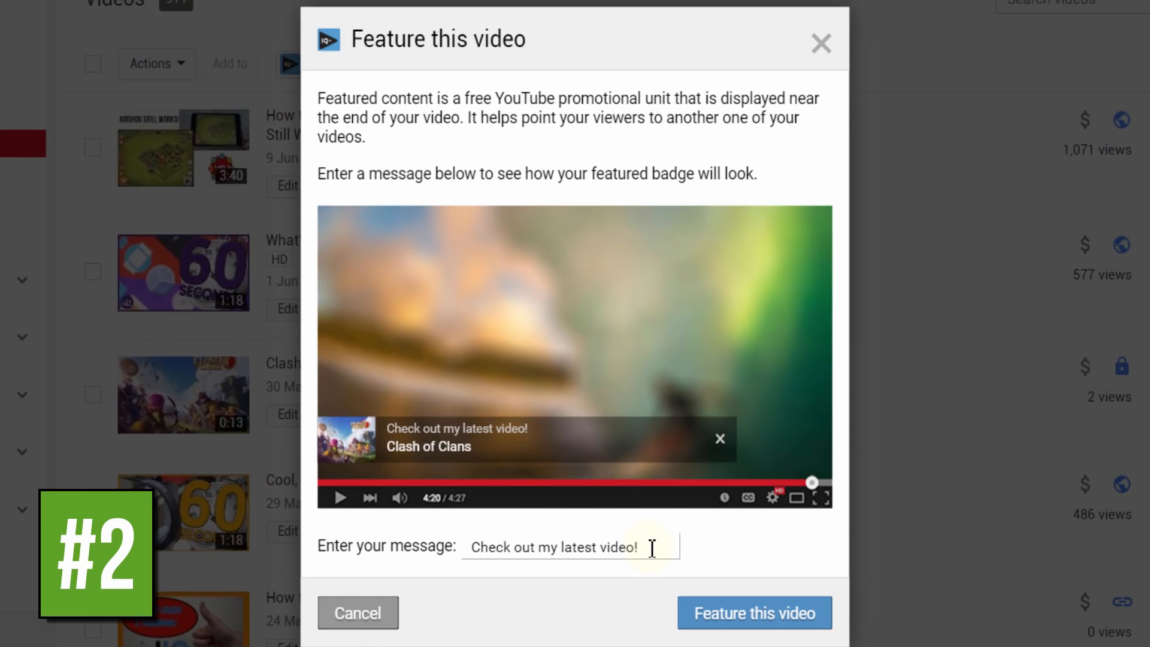
text(Want m)
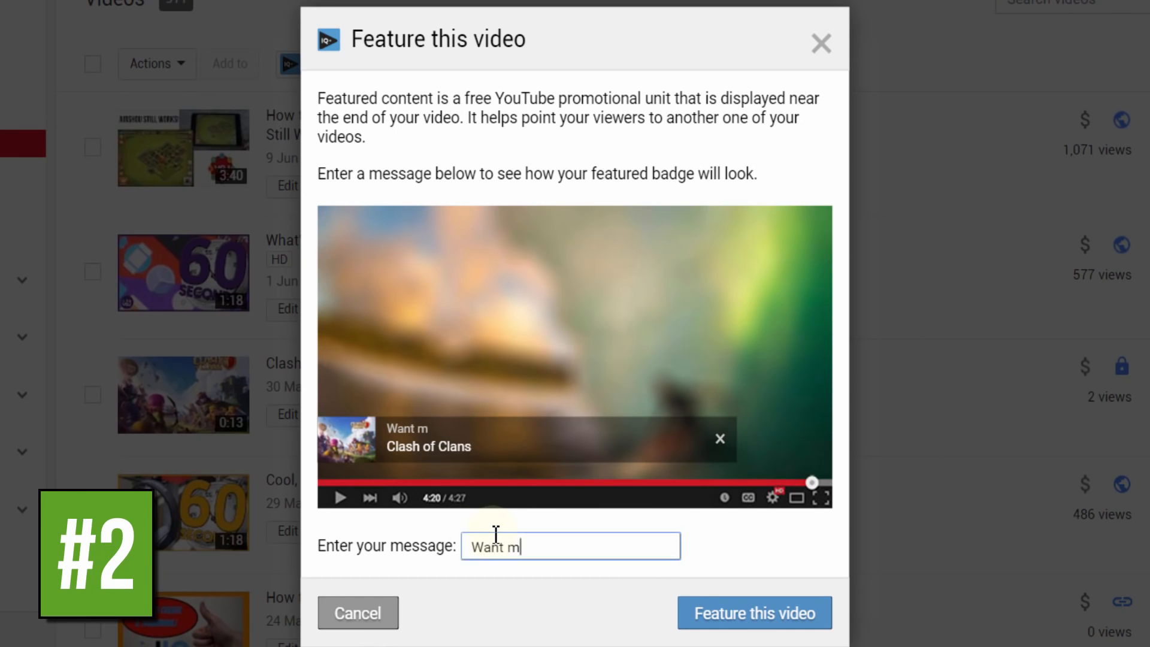
click(820, 43)
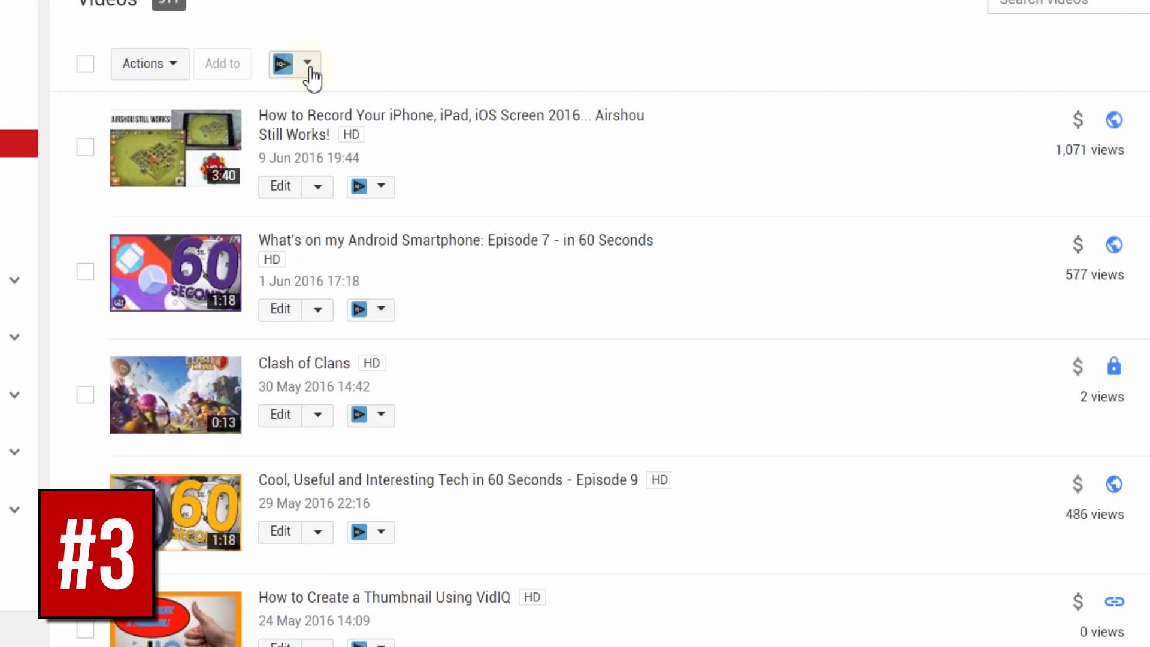
Use vidIQ's CSV Export from the list's bulk tools to export all videos.
click(307, 64)
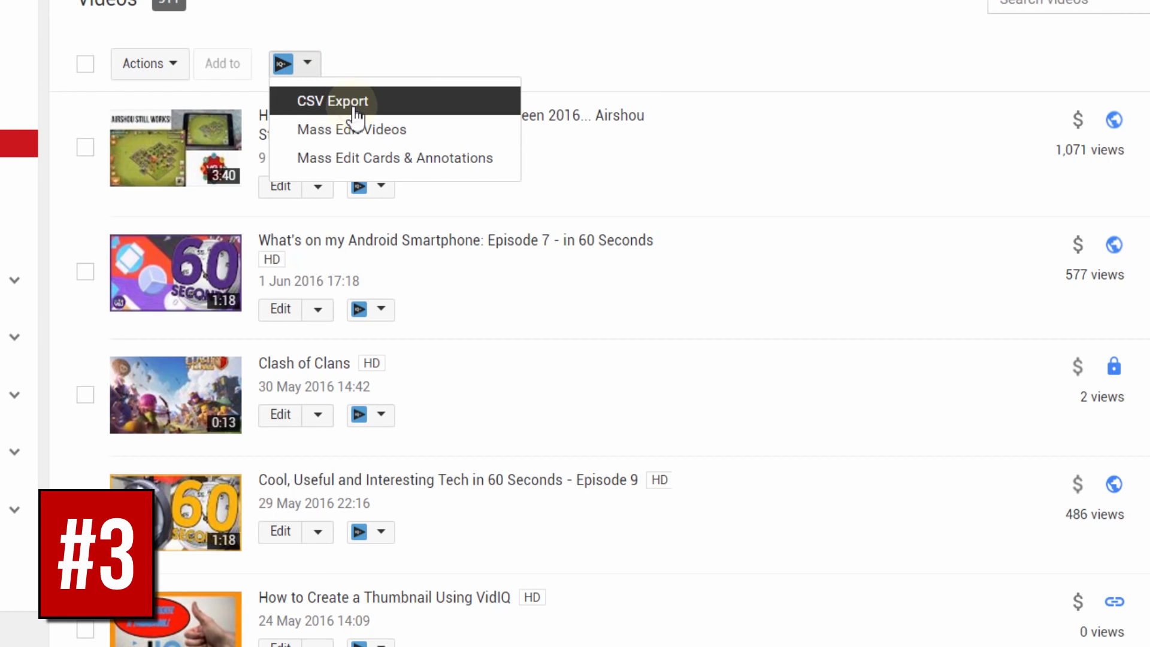
click(333, 101)
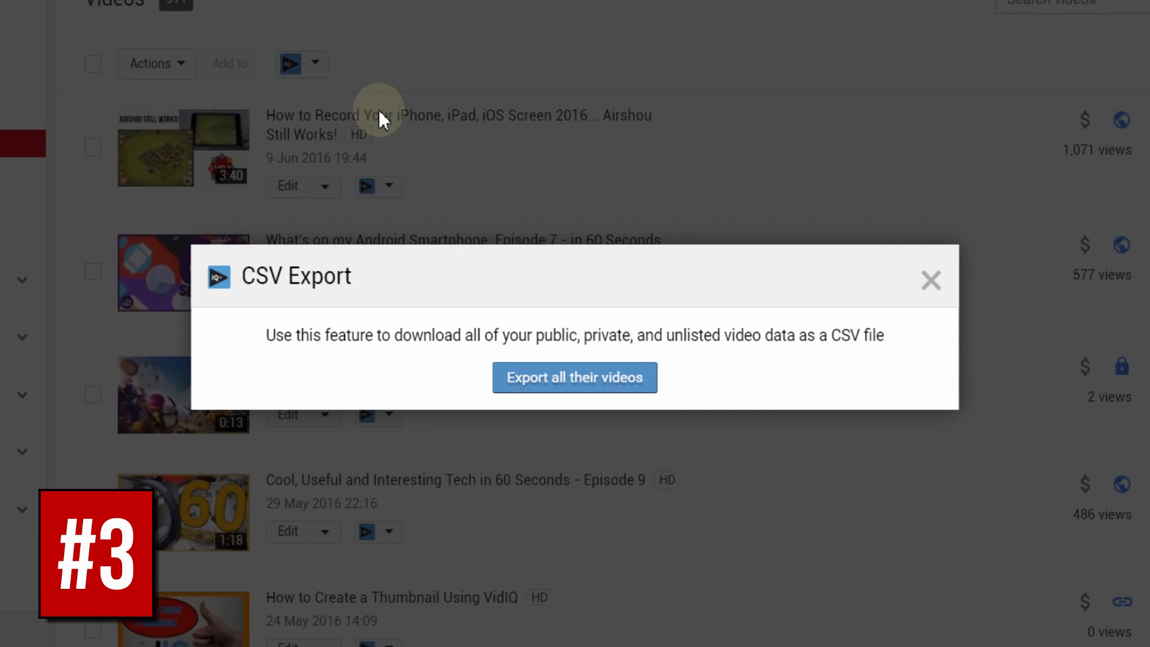
mouse_move(623, 387)
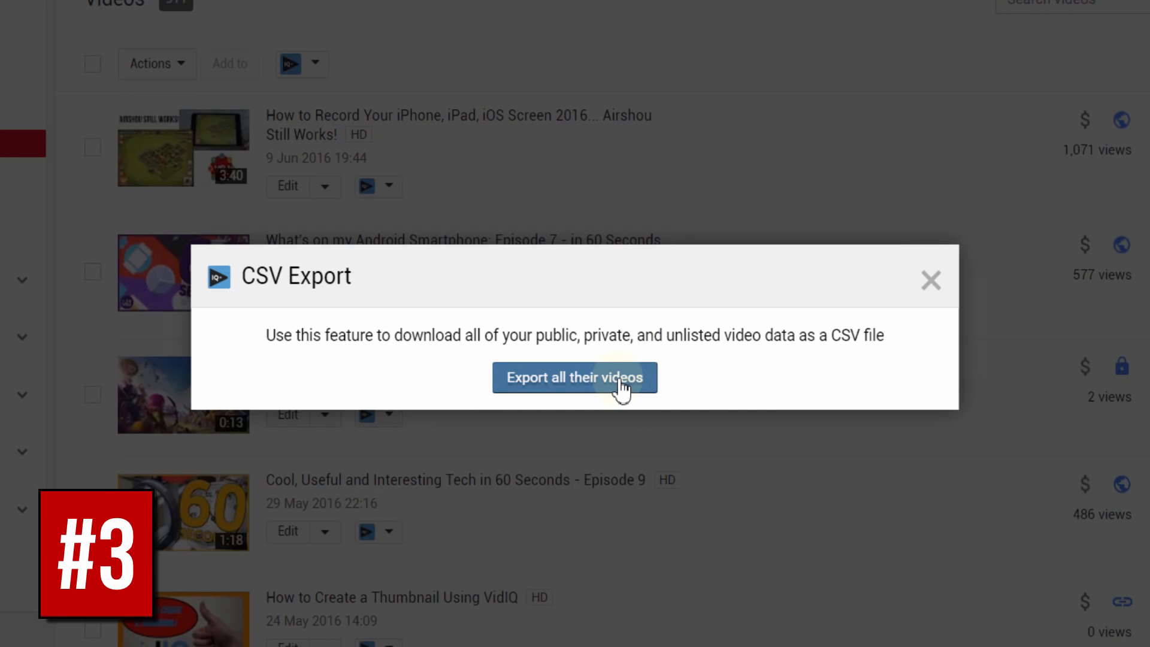
click(575, 377)
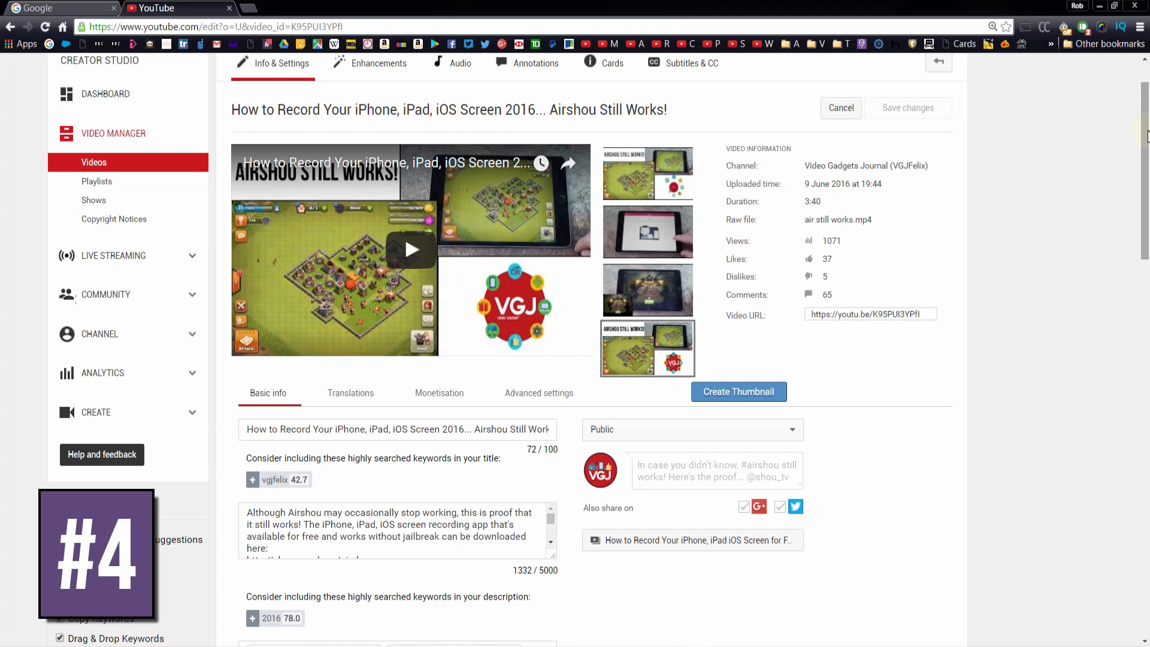
Scroll the Airshou video's edit page to view vidIQ's title and description character counters.
scroll(down, 3)
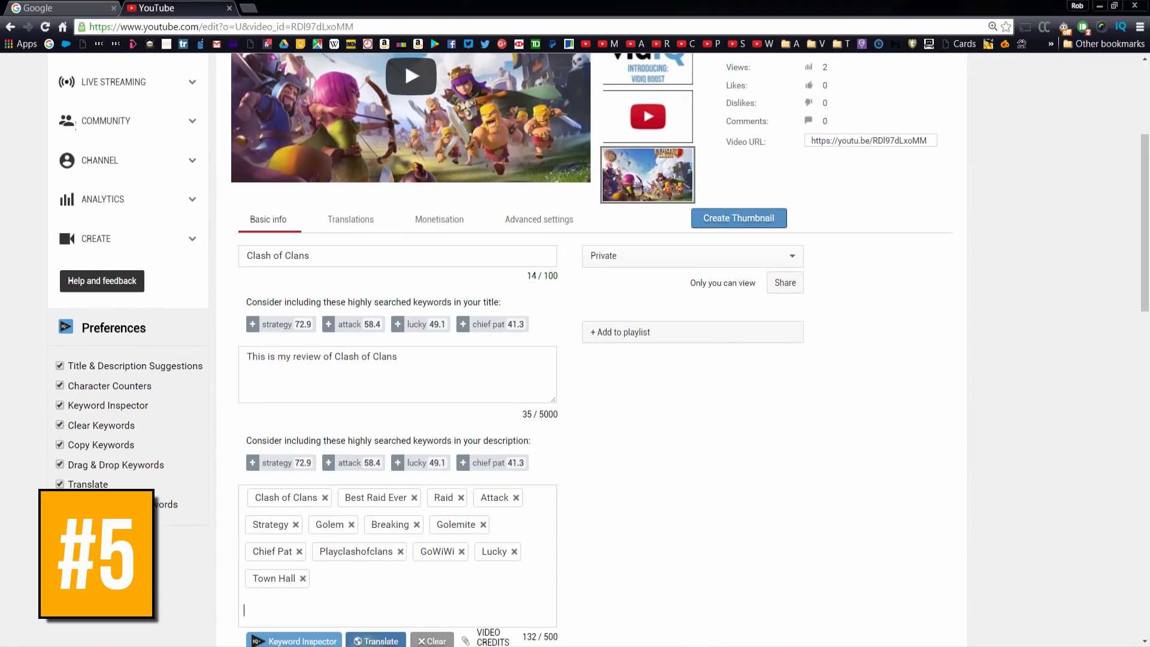
Scroll the Clash of Clans edit page down to the tags box and its vidIQ counter.
scroll(down, 3)
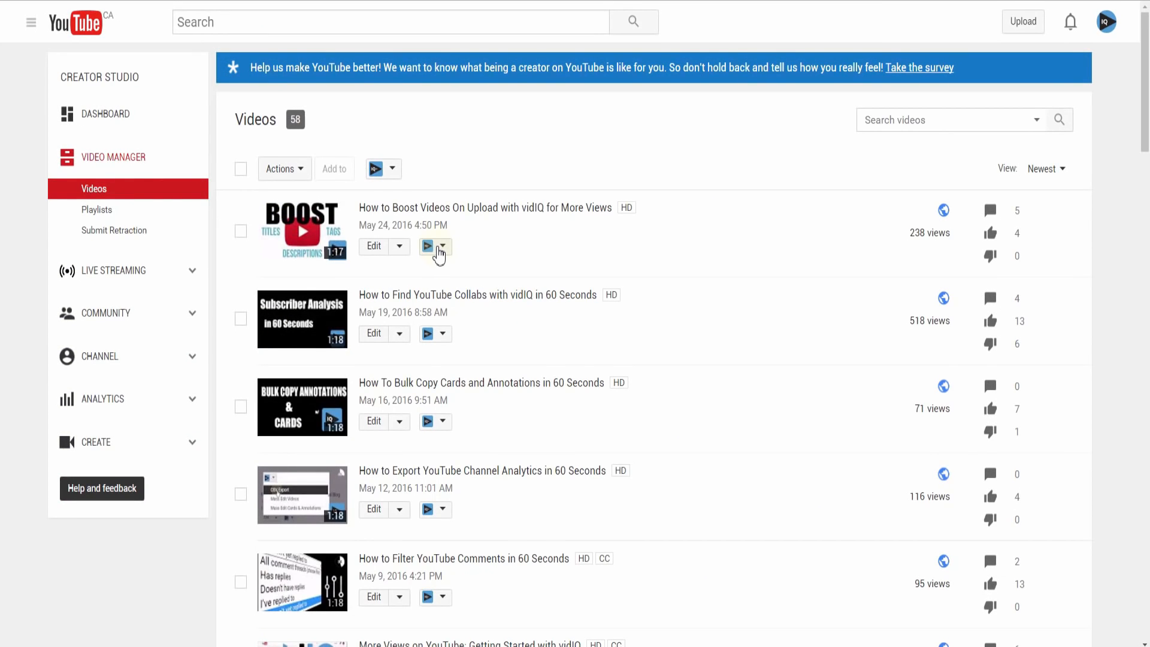
Open the vidIQ dropdown for the 'How to Boost Videos On Upload with vidIQ' video.
click(445, 245)
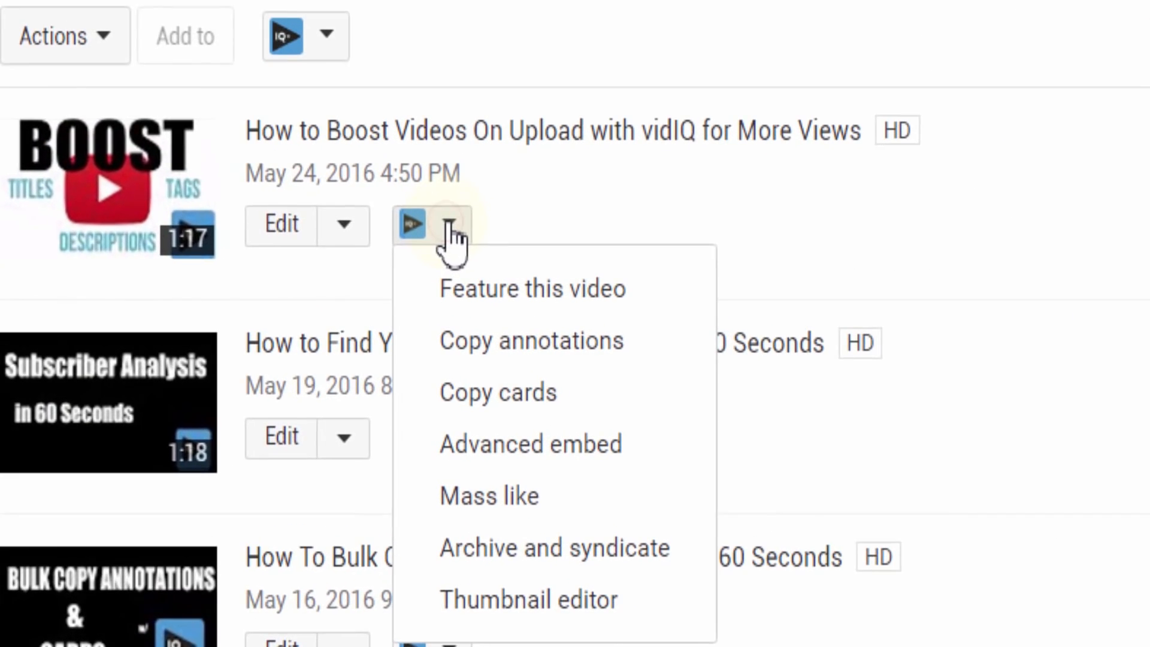